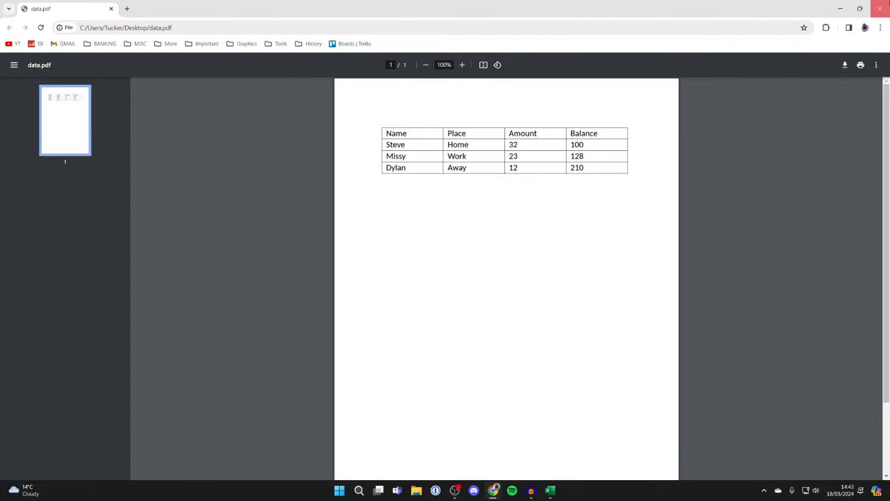
Step: Launch Word from the taskbar after reviewing data.pdf in Chrome
left_click(359, 490)
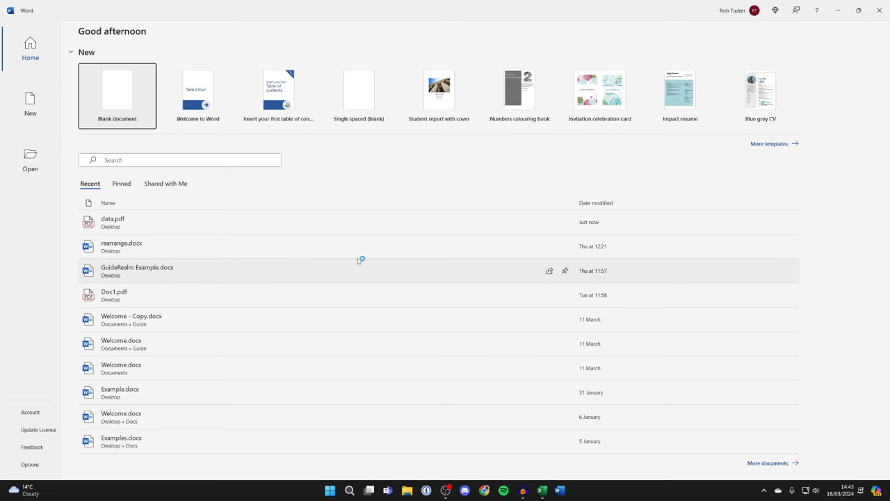
Step: Open data.pdf from the Desktop in Word
left_click(30, 159)
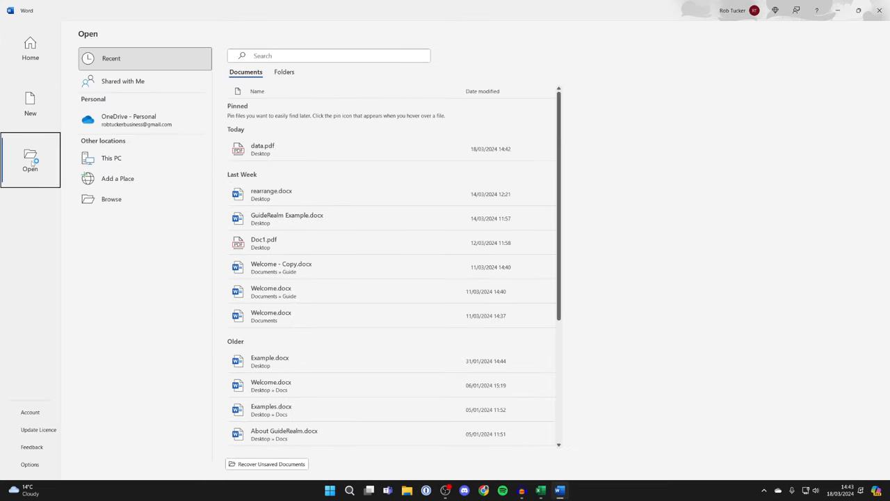
left_click(111, 199)
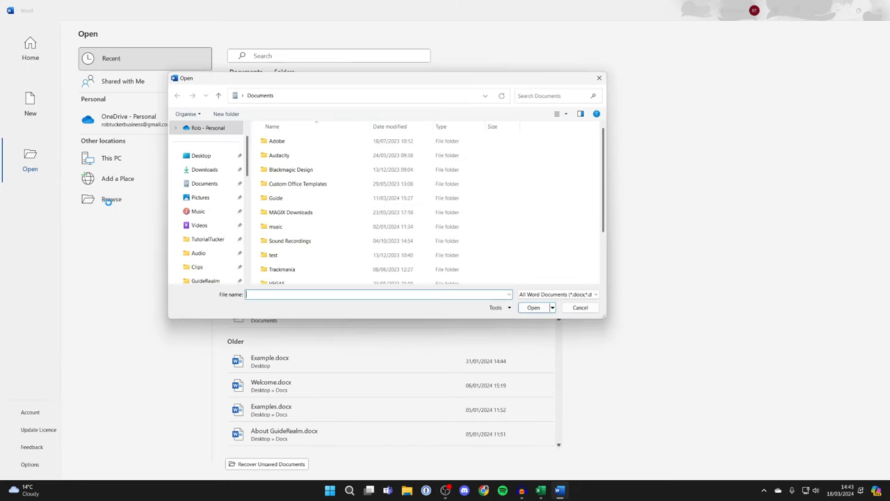
left_click(200, 155)
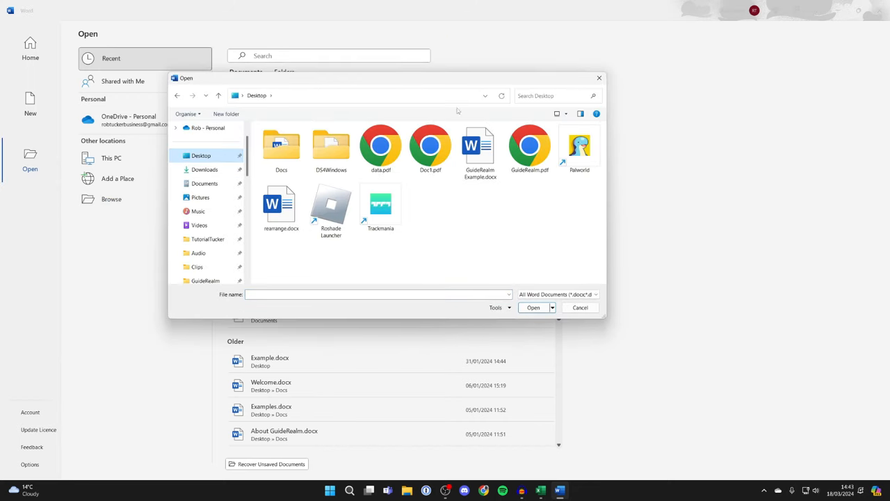
left_click(381, 146)
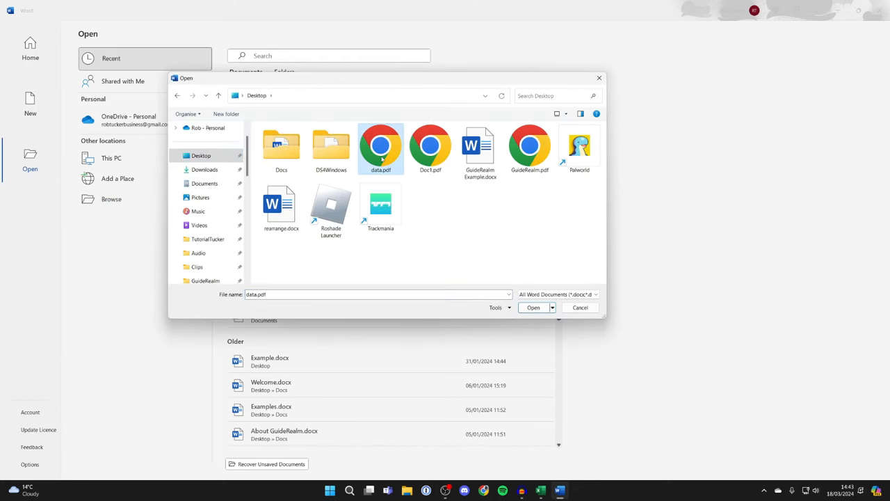
left_click(534, 307)
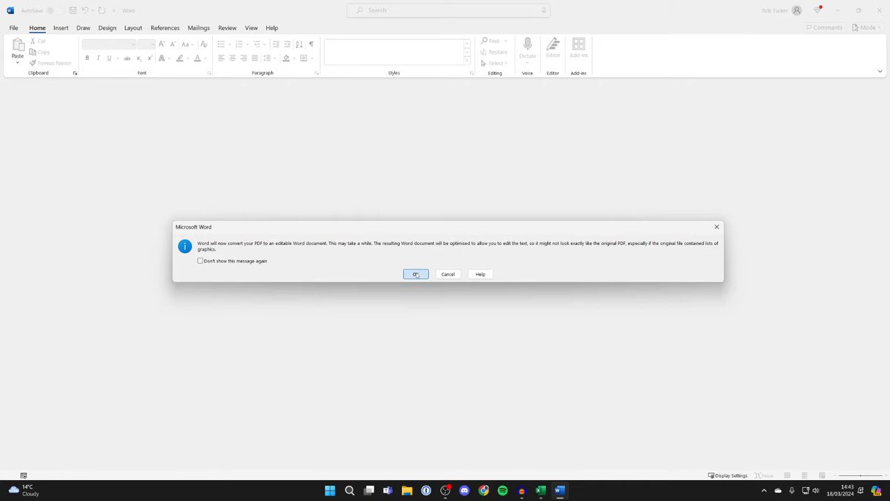
Step: Accept the PDF conversion and select the whole converted table
left_click(415, 273)
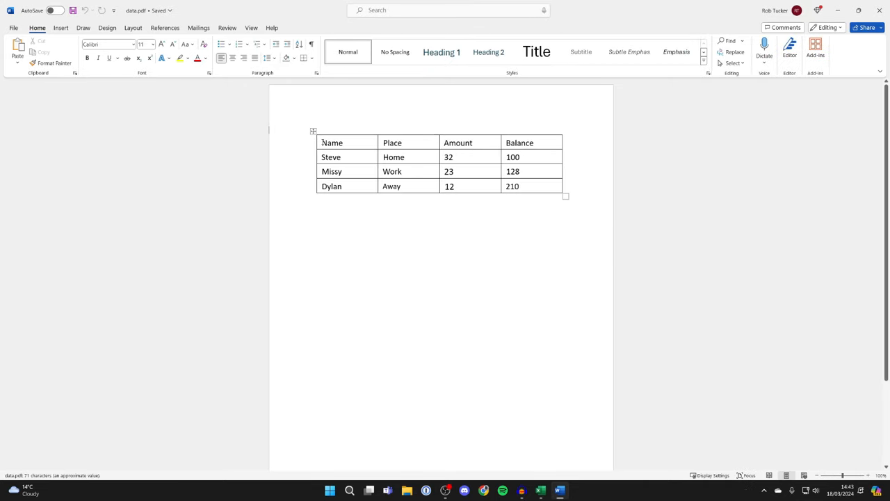
left_click(333, 143)
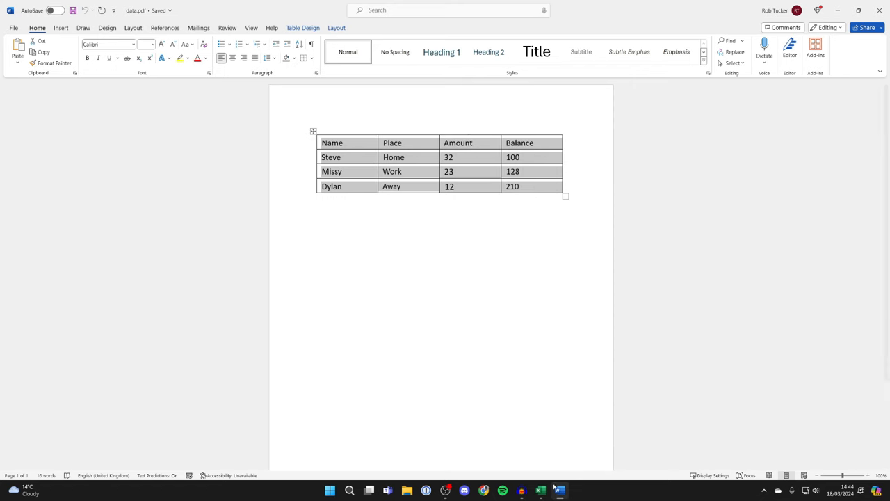
Step: Paste the table into Excel at B2 using Match Destination Formatting
left_click(540, 491)
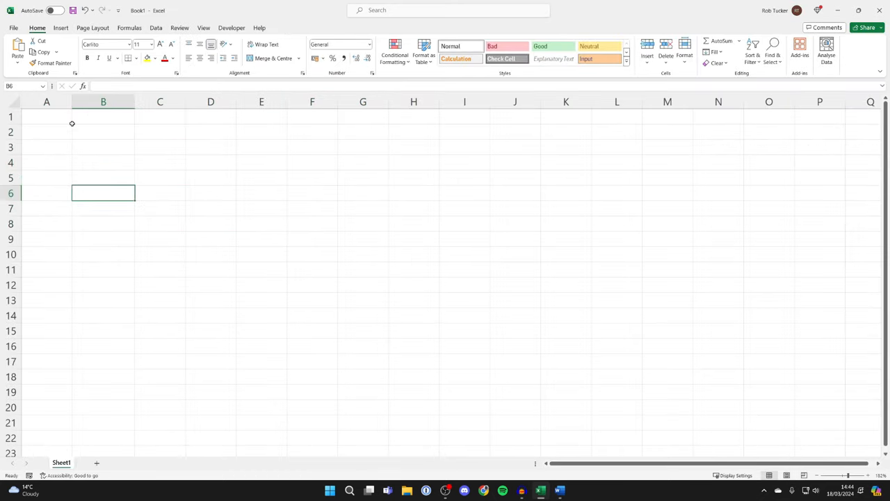
left_click(103, 131)
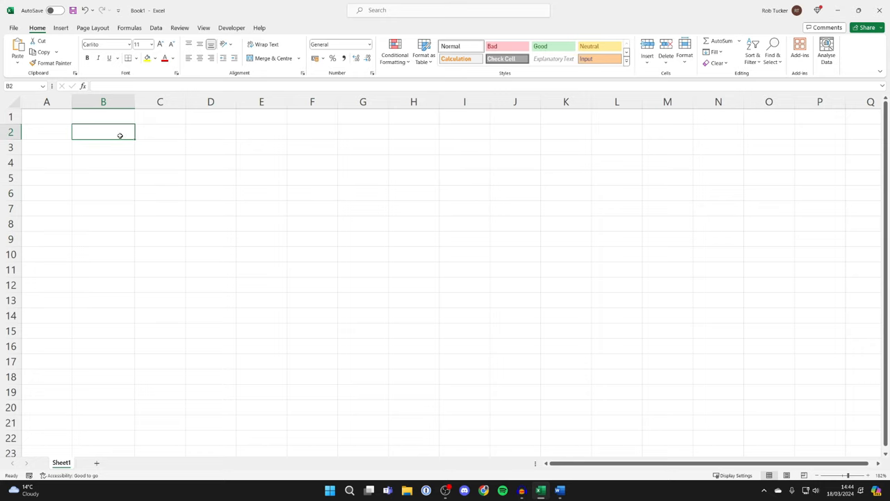
right_click(103, 132)
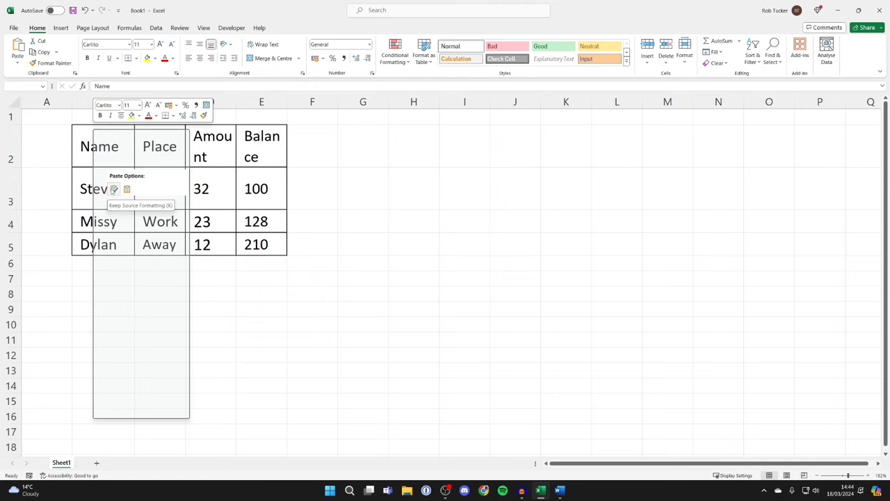
left_click(126, 190)
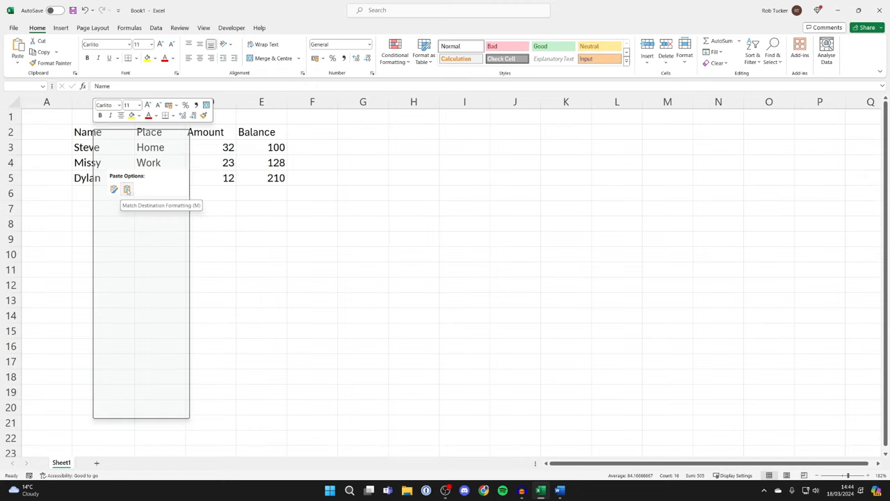